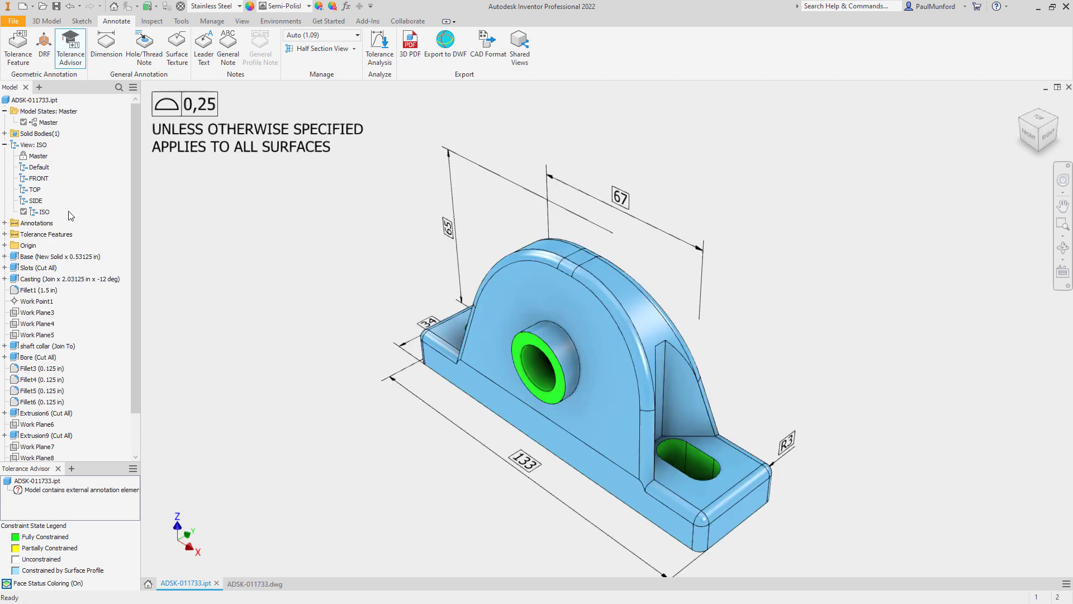
# Step: Open the blank A3 sheet of drawing ADSK-011733
pyautogui.doubleClick(45, 178)
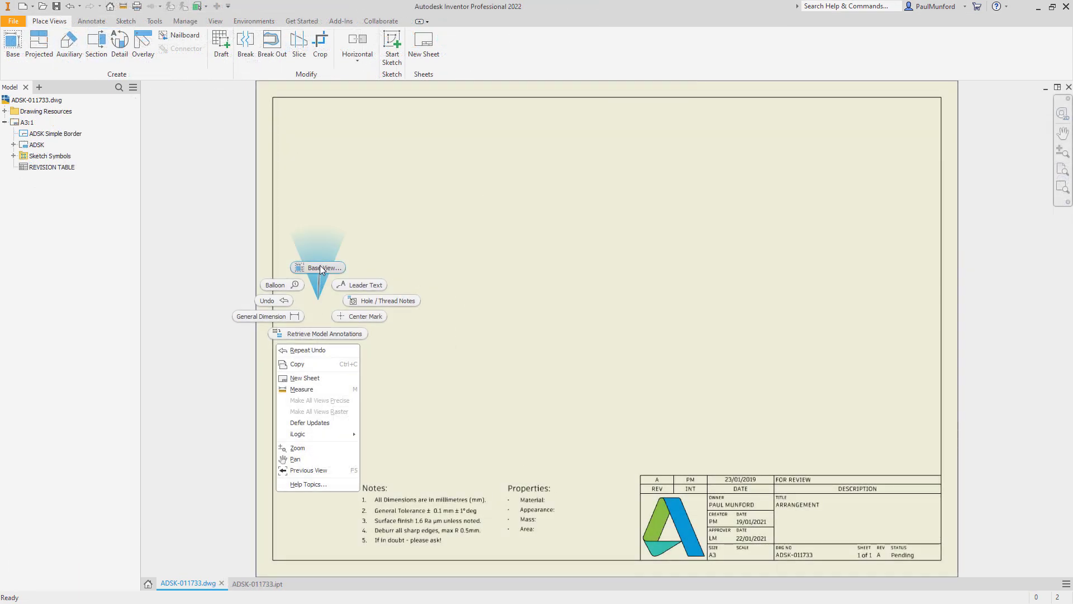
# Step: Start a base view labelled FRONT with Camera View included in its representation options
pyautogui.click(317, 267)
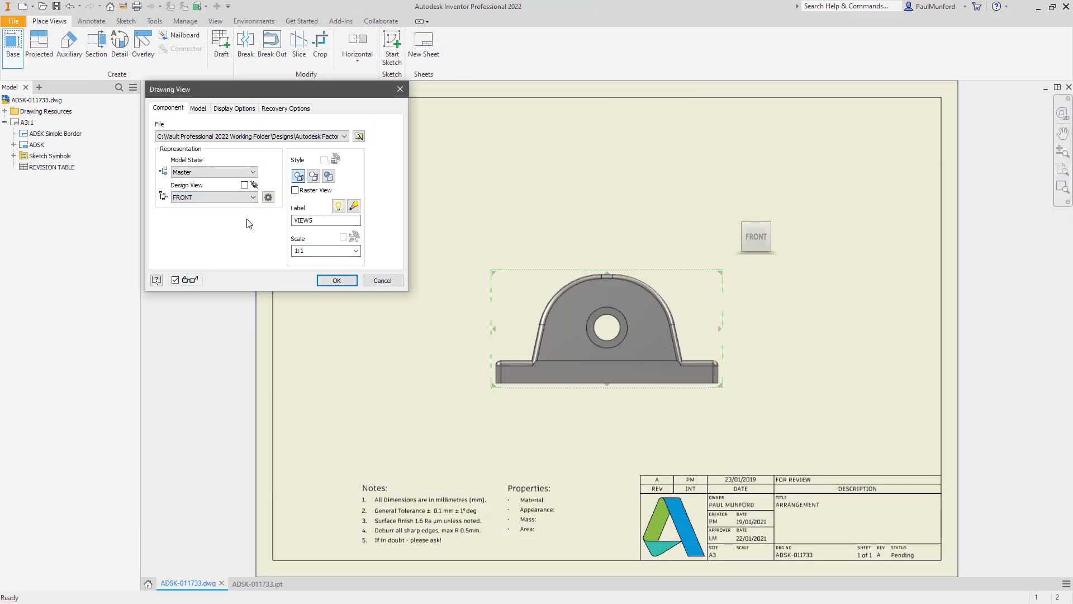
pyautogui.click(325, 220)
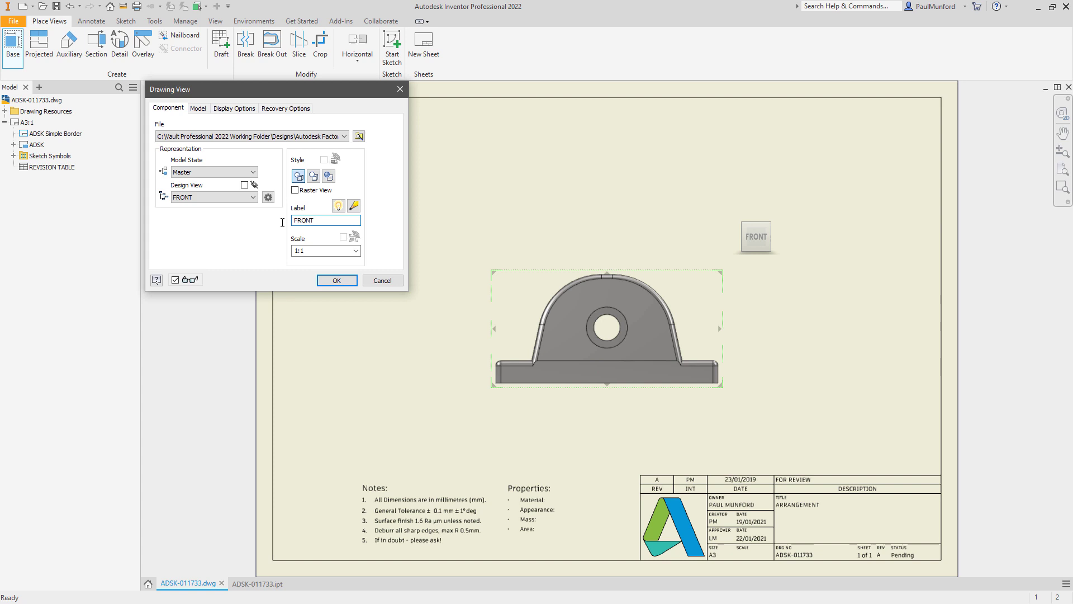
pyautogui.click(268, 197)
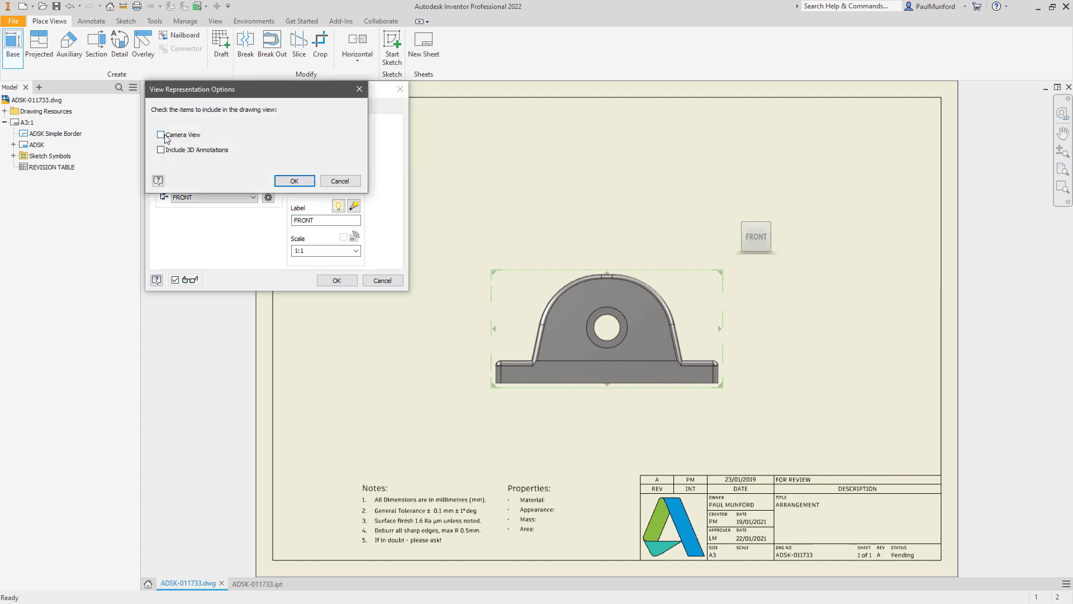
pyautogui.click(161, 150)
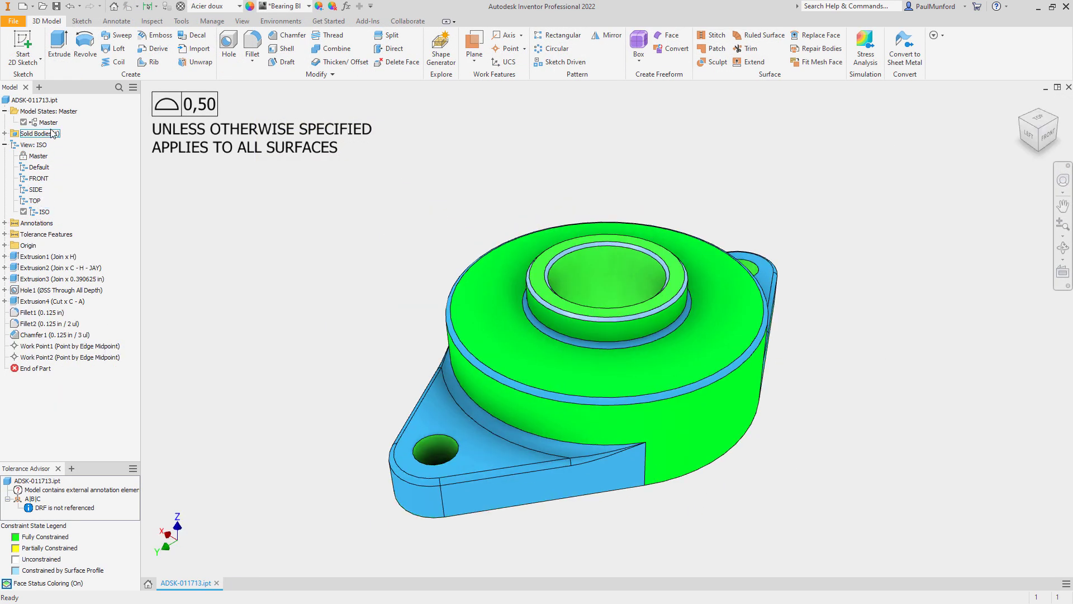
# Step: Save the front ViewCube camera into the part's FRONT design view
pyautogui.click(11, 21)
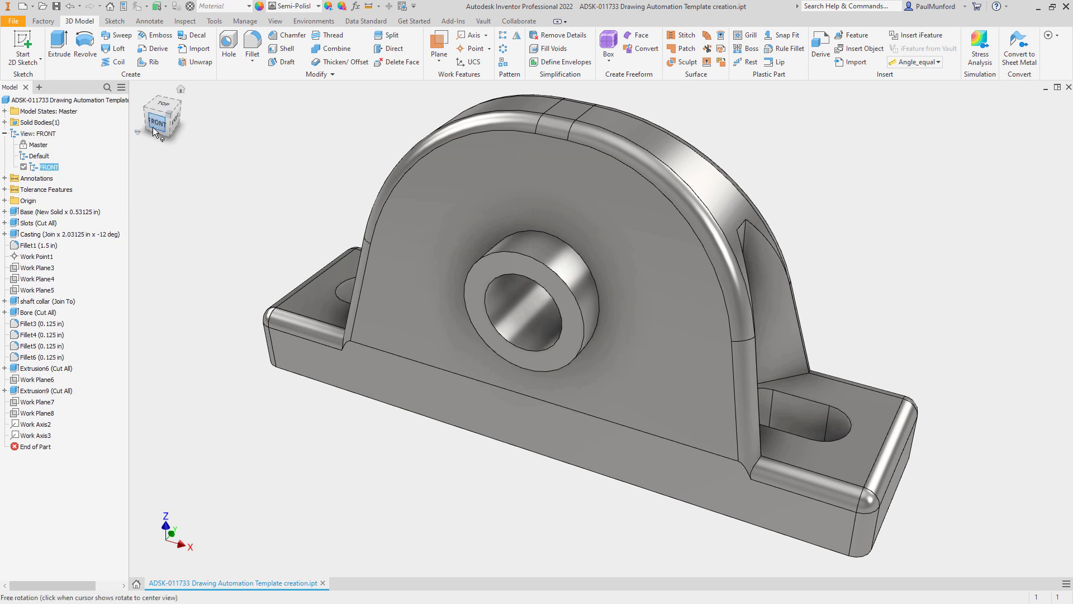
pyautogui.rightClick(46, 167)
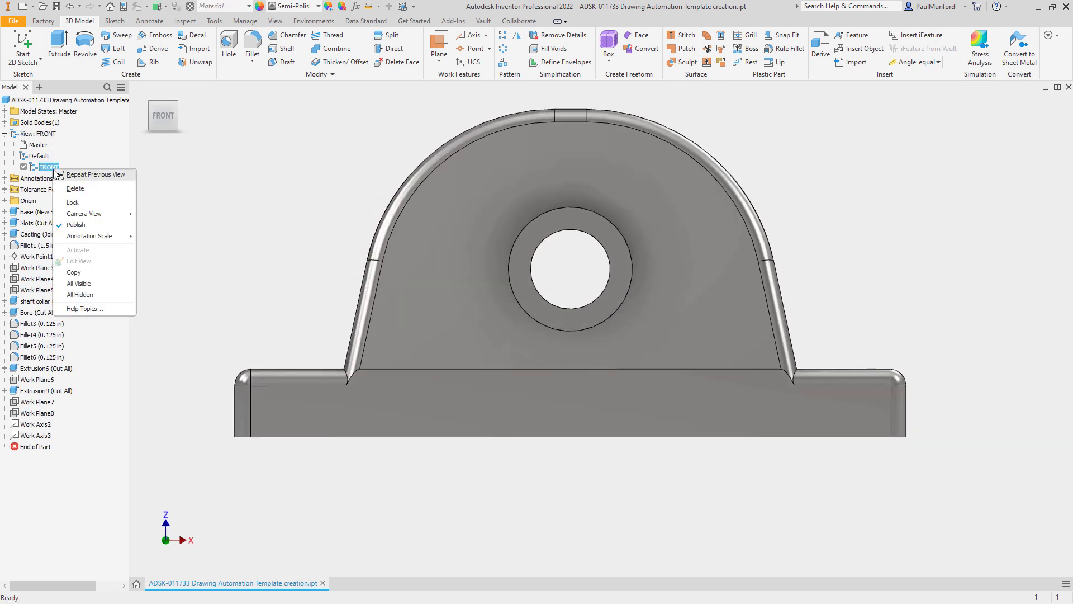
pyautogui.click(164, 217)
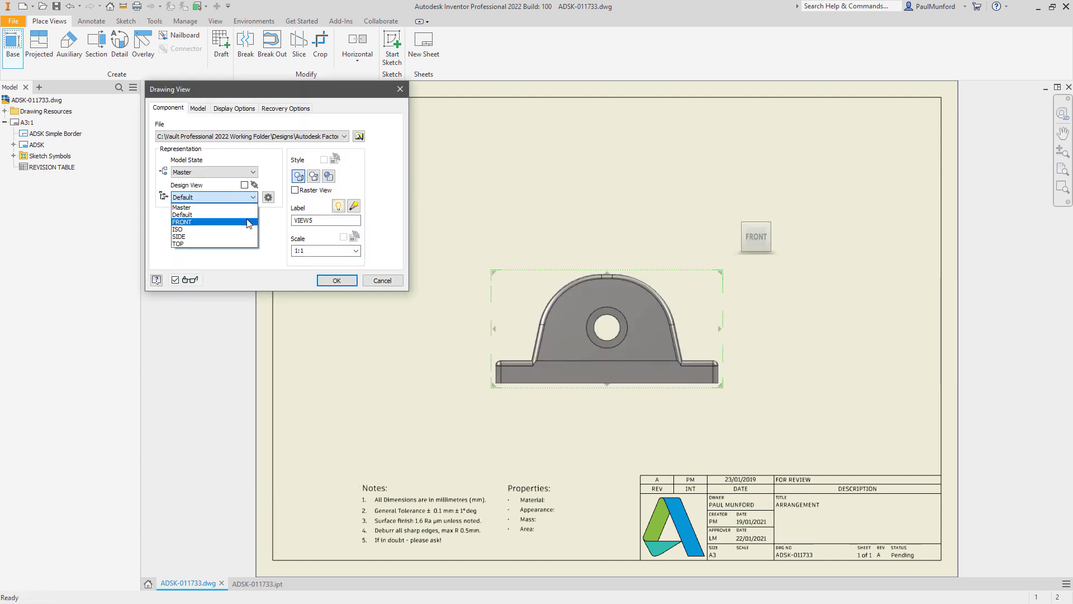
# Step: Place the FRONT base view with Camera View and Include 3D Annotations enabled
pyautogui.click(181, 222)
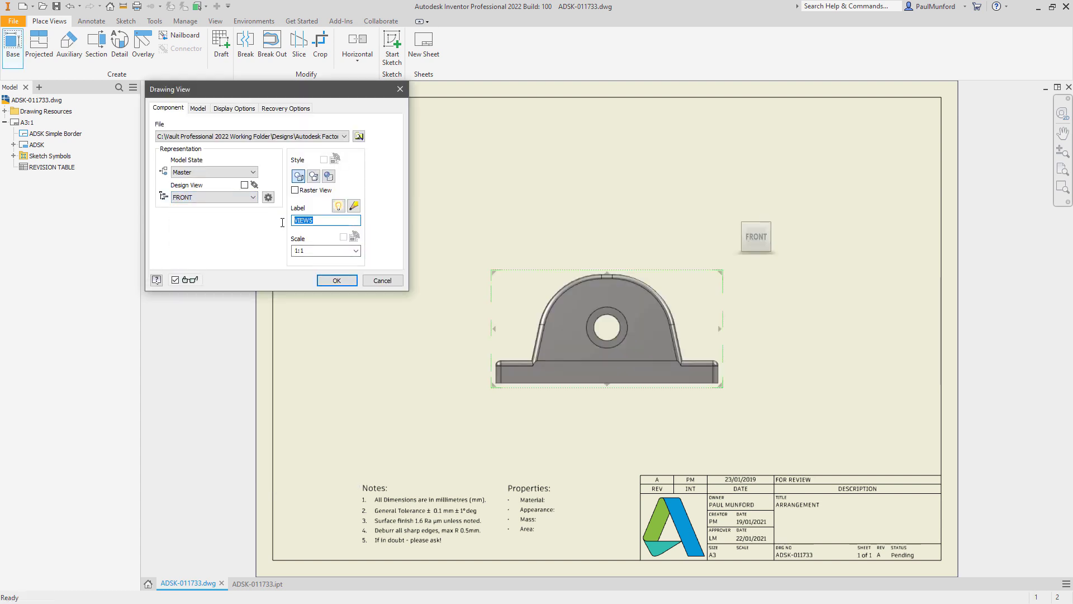
pyautogui.click(267, 197)
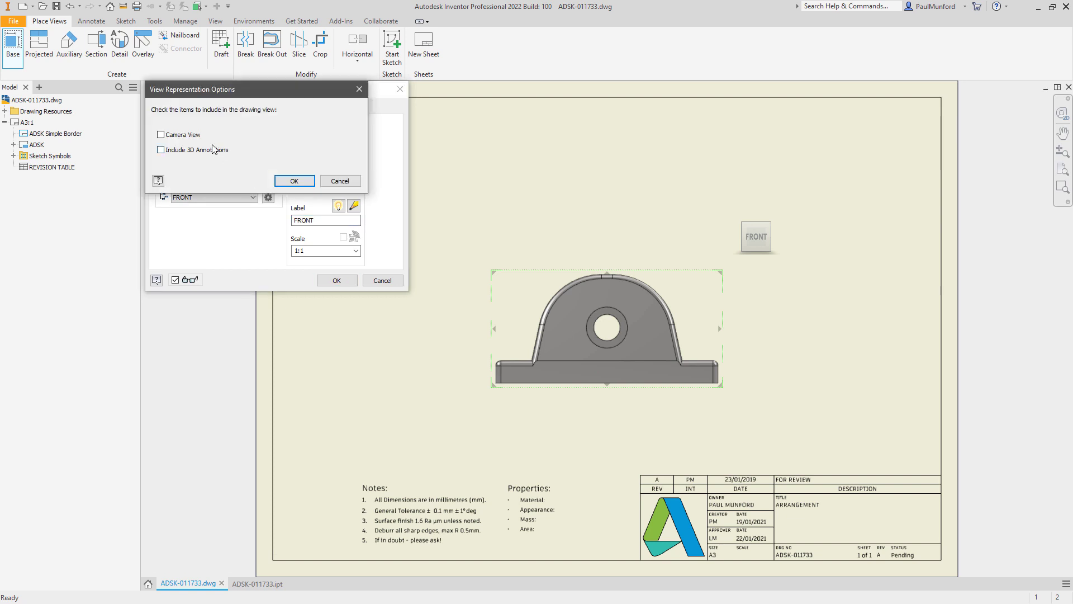
pyautogui.click(160, 150)
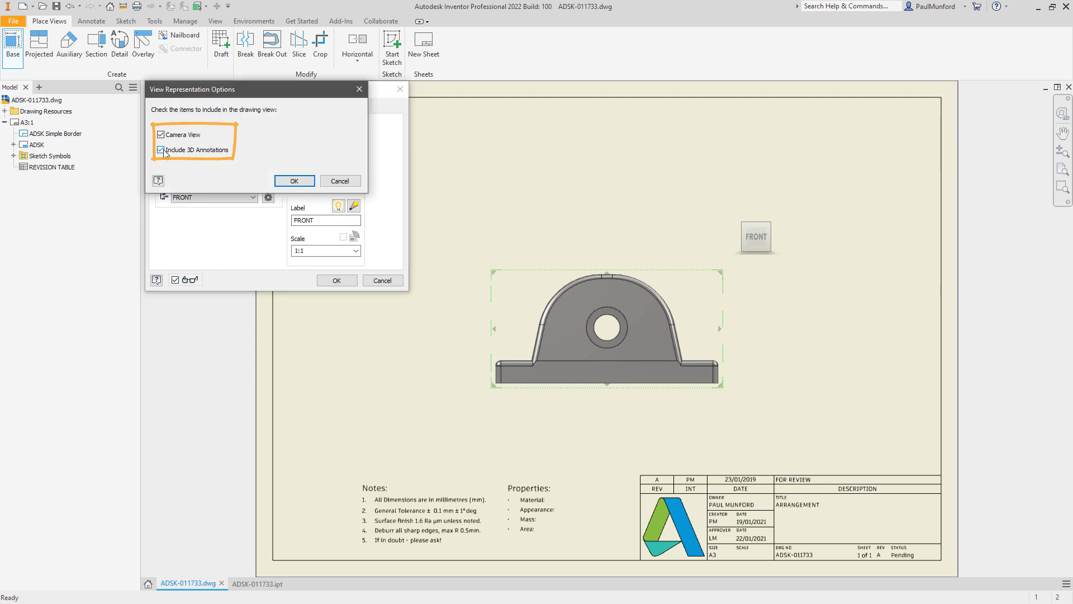
pyautogui.click(294, 180)
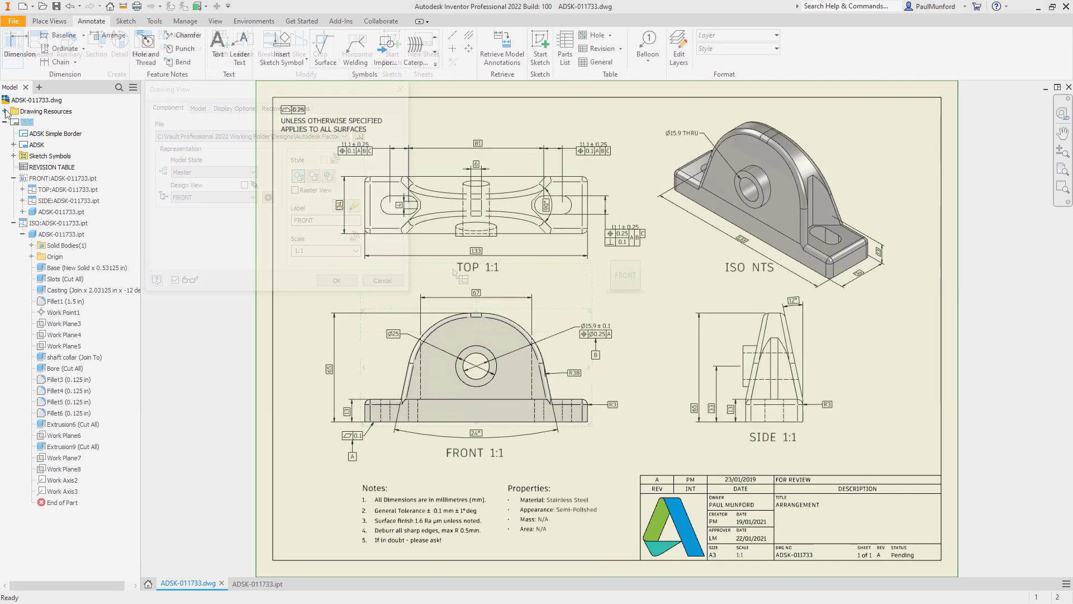
# Step: Save the sheet as format 'A3 Front, Side, Top, Iso' and open ADSK-011713
pyautogui.rightClick(22, 178)
pyautogui.write('A3 Front, Side, Top, Iso')
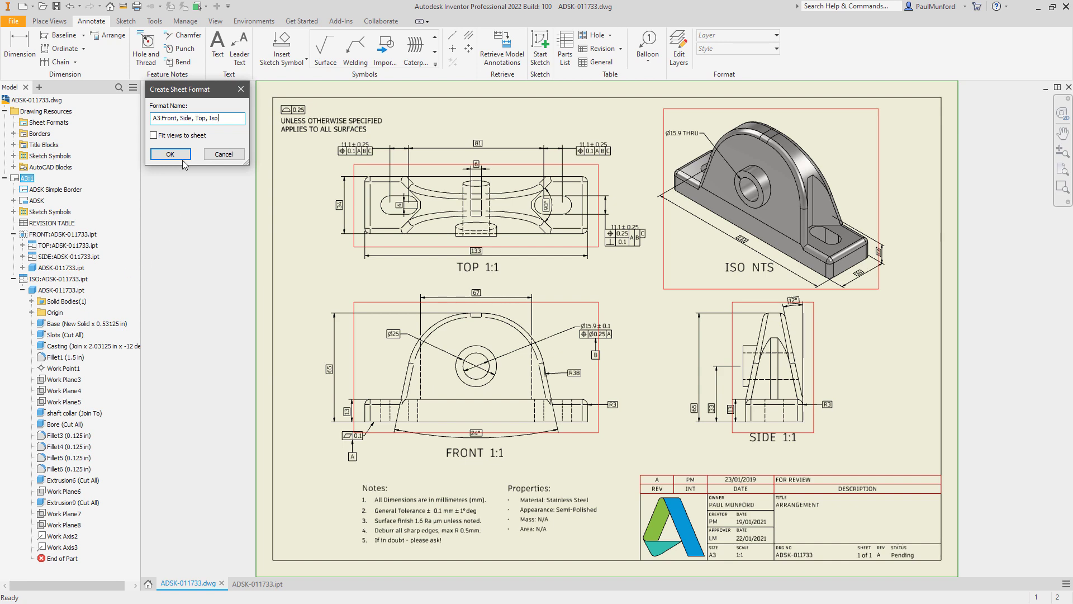
pyautogui.click(169, 153)
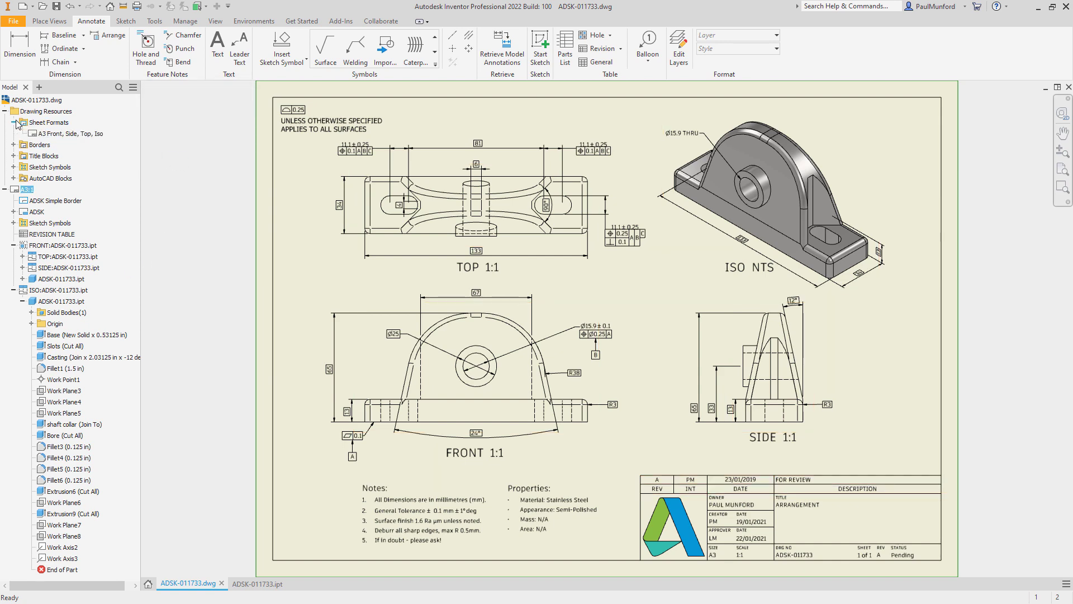
pyautogui.click(253, 583)
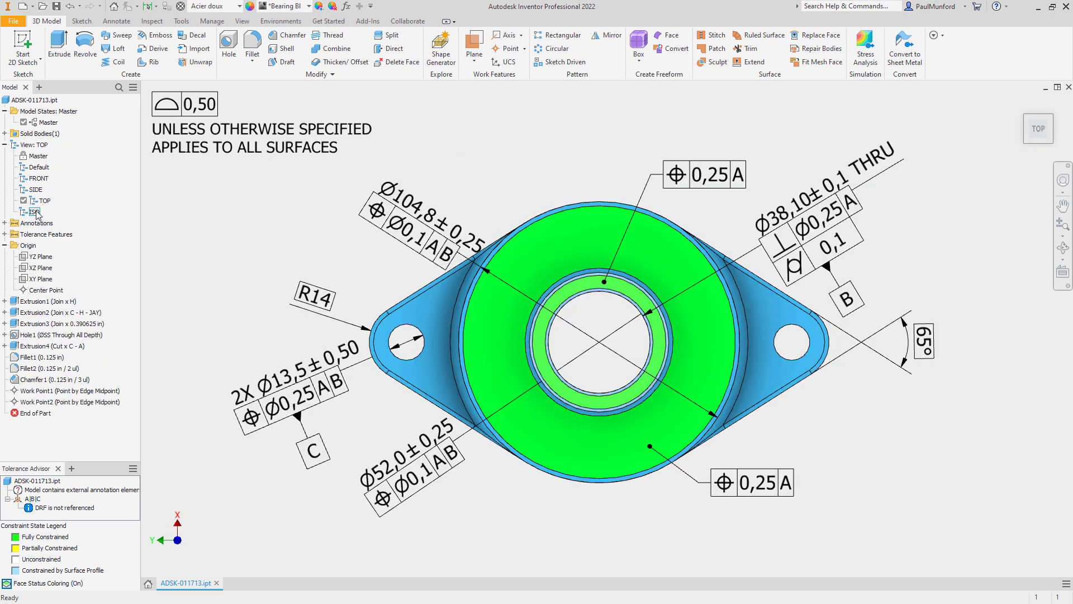
# Step: Activate the ISO design view, insert the A3 Front, Side, Top, Iso format, confirm the part, select ISO
pyautogui.click(12, 21)
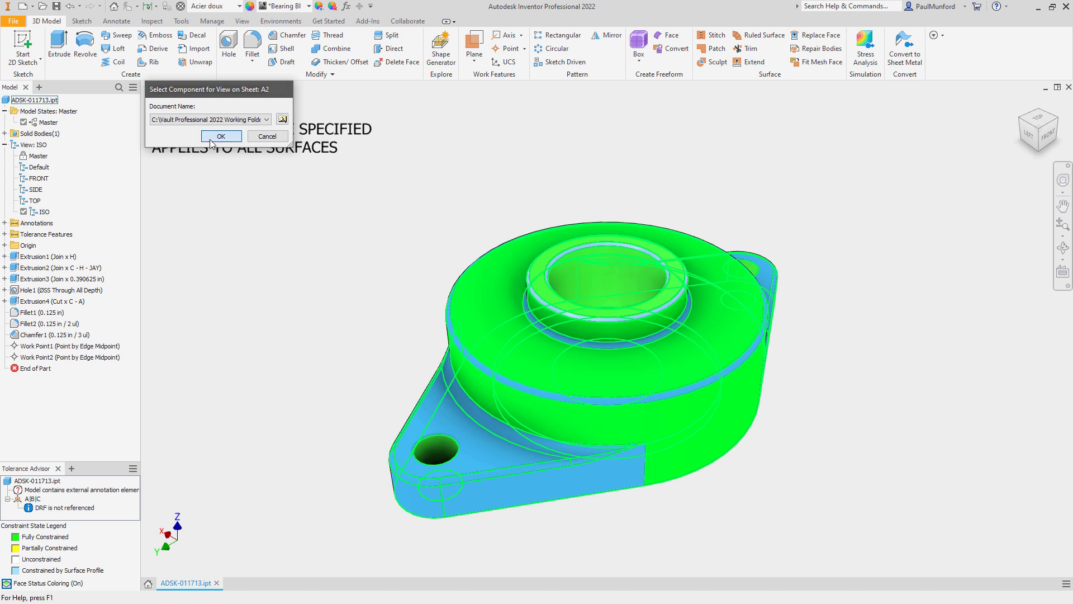
pyautogui.click(220, 135)
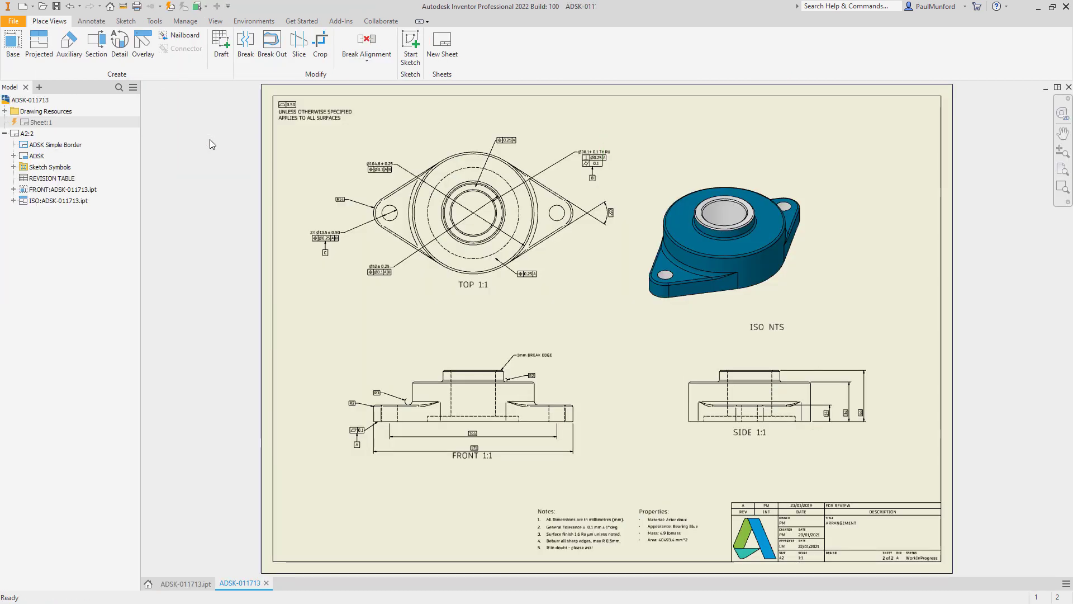
pyautogui.click(726, 240)
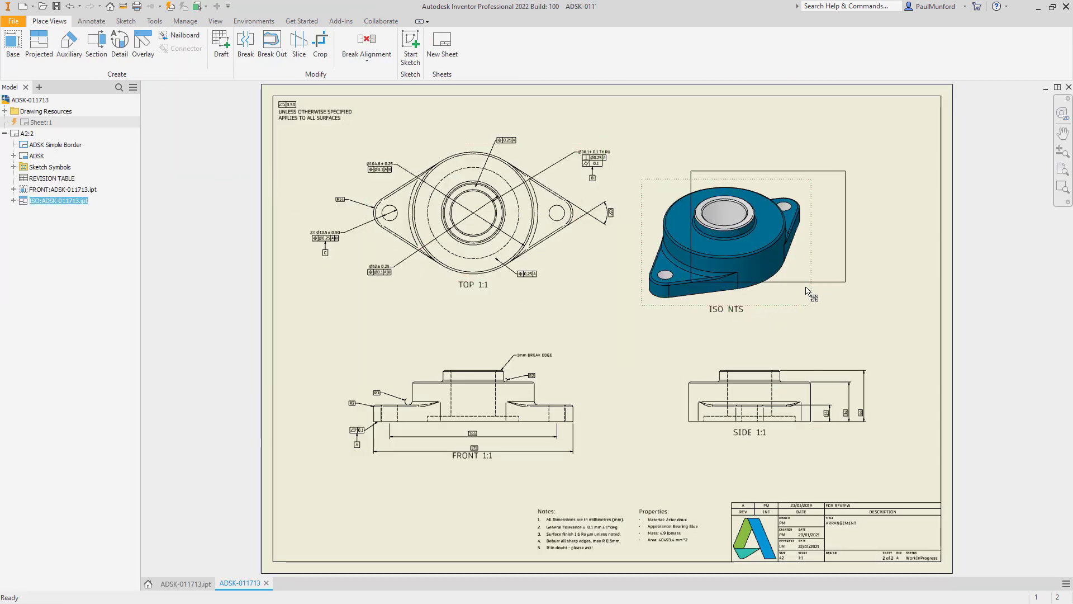